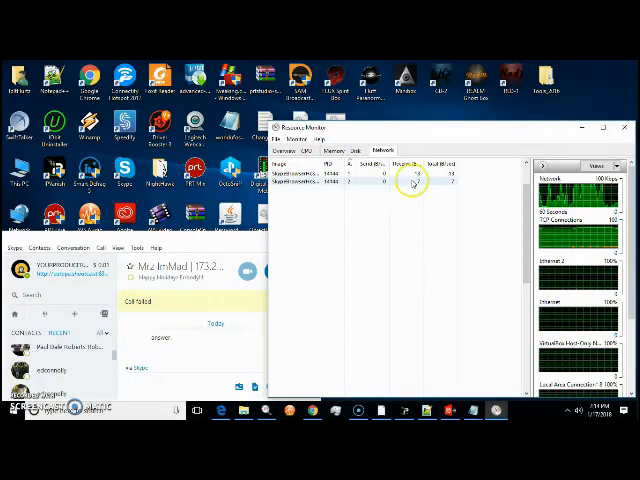
{"action": "mouse_move", "coordinate": [459, 141]}
{"action": "type", "text": "res"}
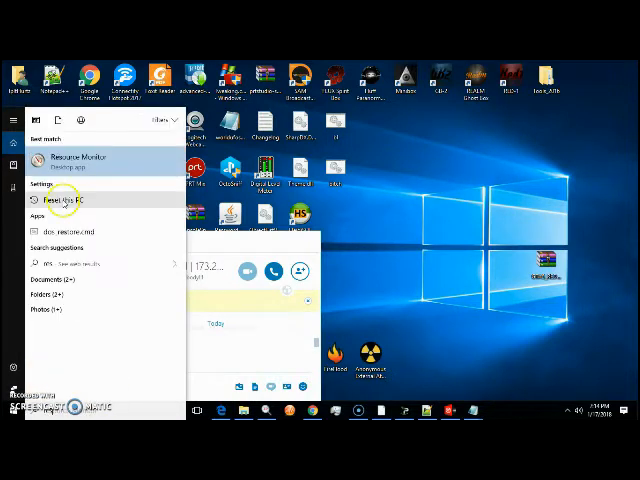
- Open Resource Monitor and filter network activity to Skype.exe beside the Skype call IP
{"action": "left_click", "coordinate": [75, 158]}
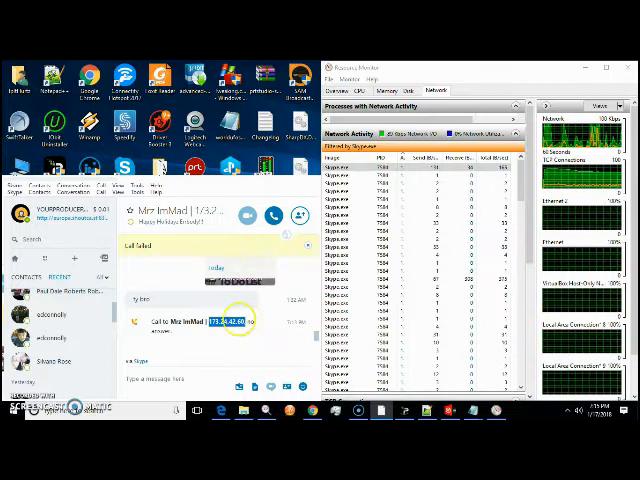
- Copy the call record's IP address and search Windows for cmd
{"action": "right_click", "coordinate": [230, 322]}
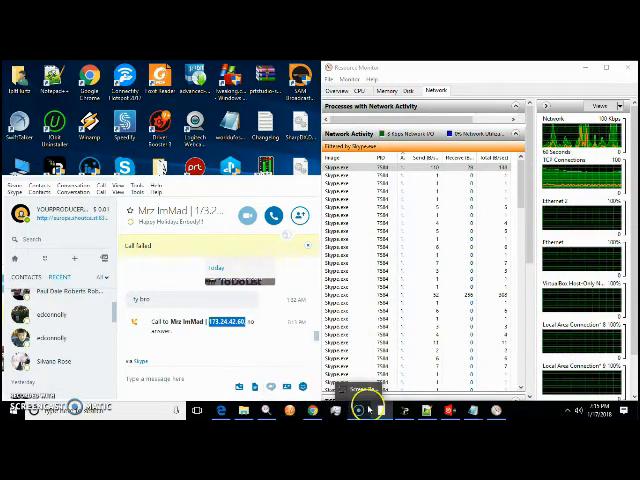
{"action": "left_click", "coordinate": [8, 412]}
{"action": "type", "text": "cmd"}
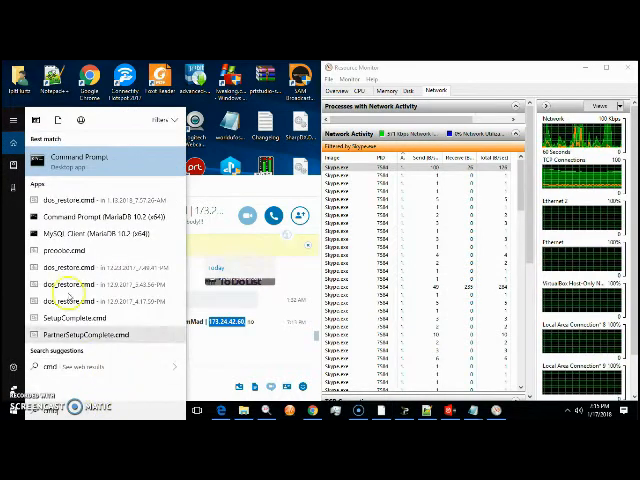
- Launch Command Prompt and run 'ping 173.24.42.60', which reports host not found
{"action": "left_click", "coordinate": [78, 157]}
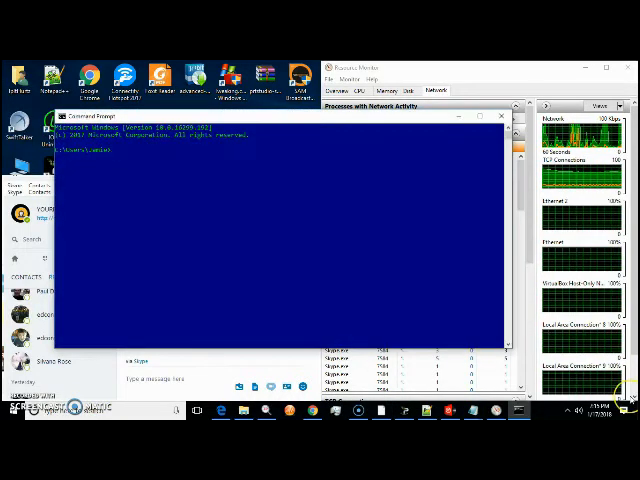
{"action": "type", "text": "ping Call to Mrs Imhad | 173.26.42.60"}
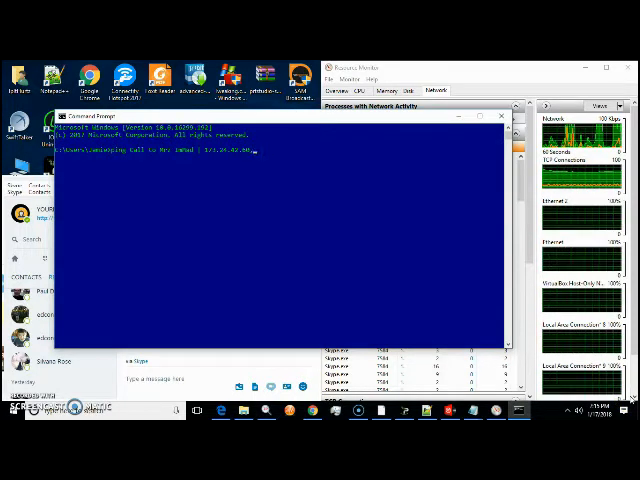
{"action": "mouse_move", "coordinate": [470, 250]}
{"action": "type", "text": "ping "}
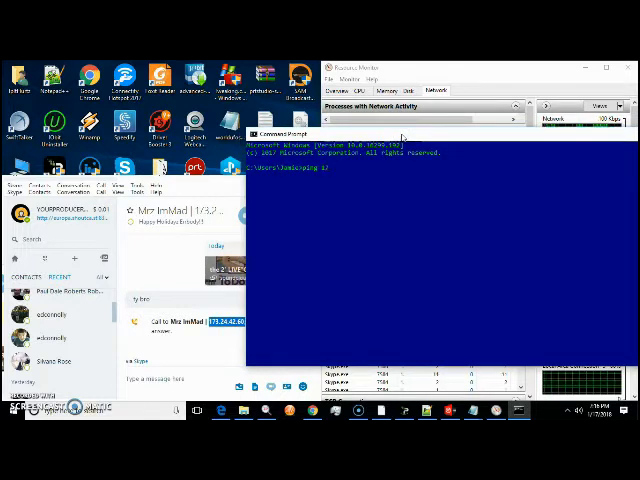
{"action": "type", "text": "173.24.42.60"}
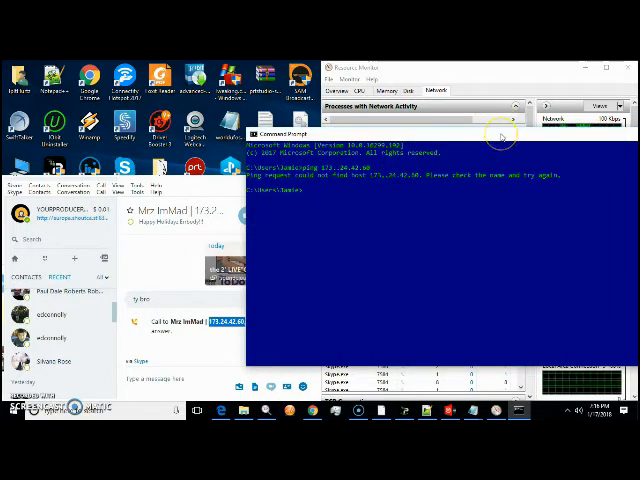
{"action": "mouse_move", "coordinate": [162, 211]}
{"action": "type", "text": "title \"HACKER PANEL\""}
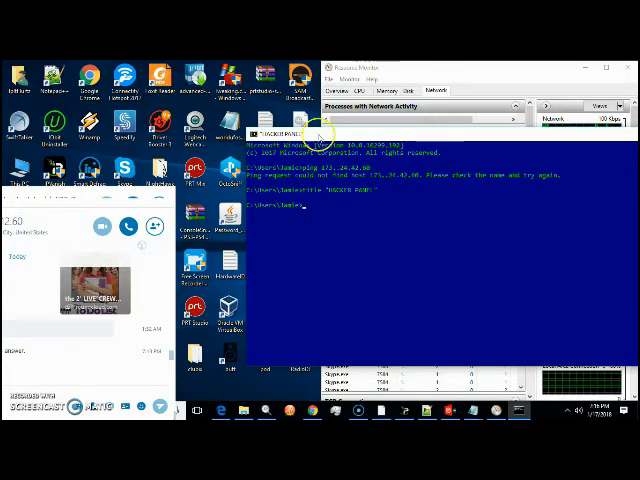
{"action": "mouse_move", "coordinate": [423, 260]}
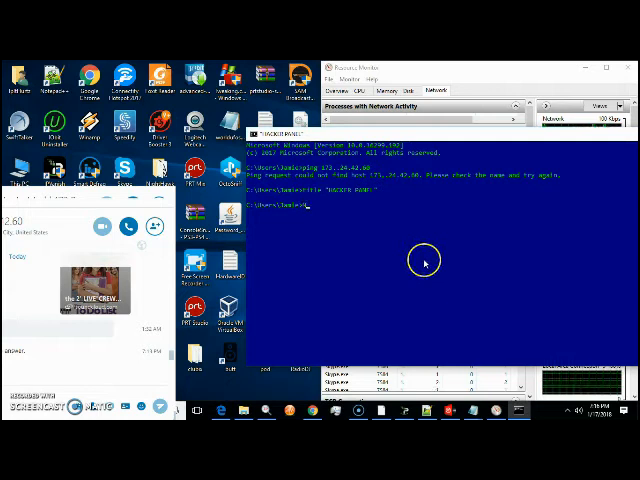
- Title the console 'HACKER PANEL' and start typing NETSTAT
{"action": "type", "text": "NETSTAT"}
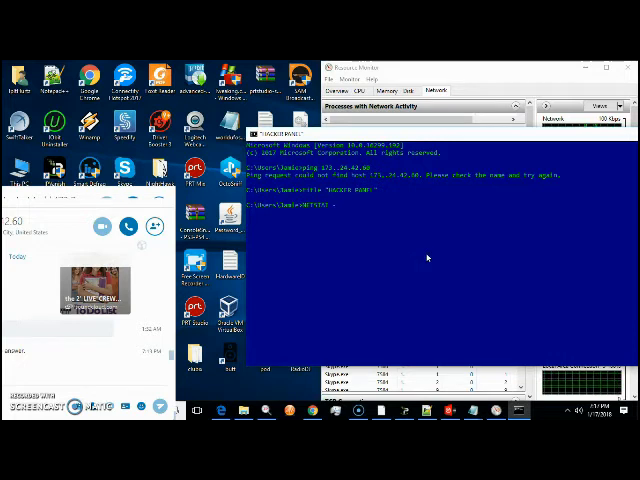
- Run NETSTAT -a to list active TCP connections, local addresses, states and PIDs
{"action": "type", "text": "-ano"}
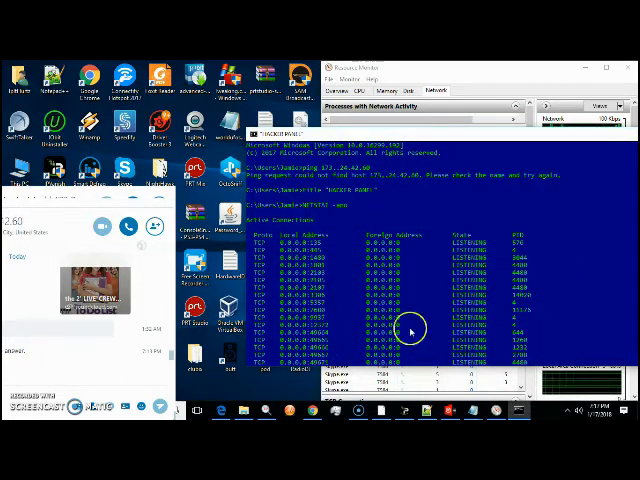
{"action": "mouse_move", "coordinate": [74, 197]}
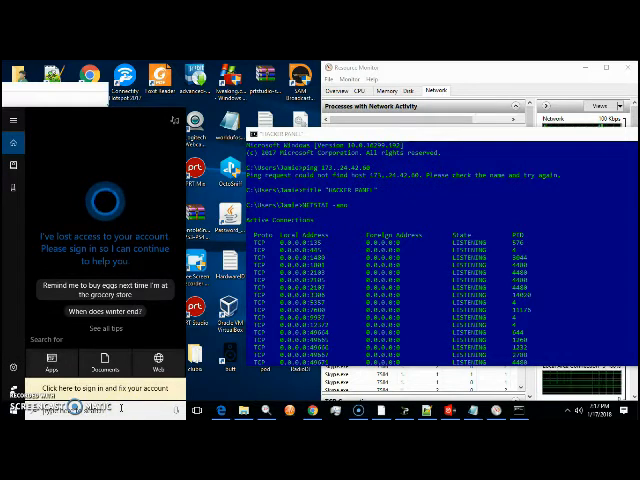
- Scroll to the end of the netstat output, type 'clear', then search cmd again
{"action": "scroll", "scroll_direction": "down", "scroll_amount": 3}
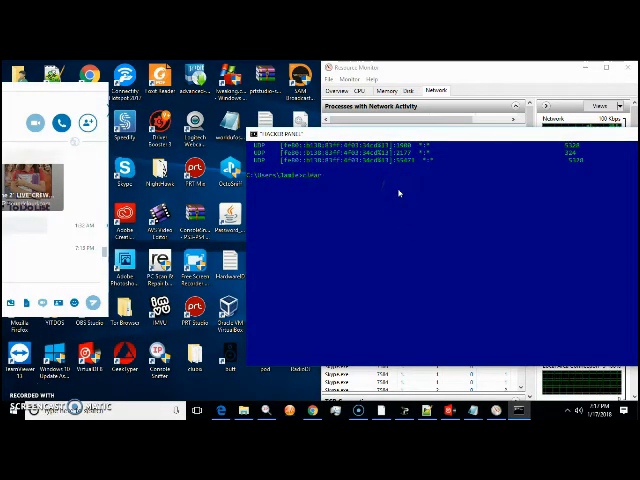
{"action": "type", "text": "clear"}
{"action": "left_click", "coordinate": [92, 410]}
{"action": "type", "text": "cmd"}
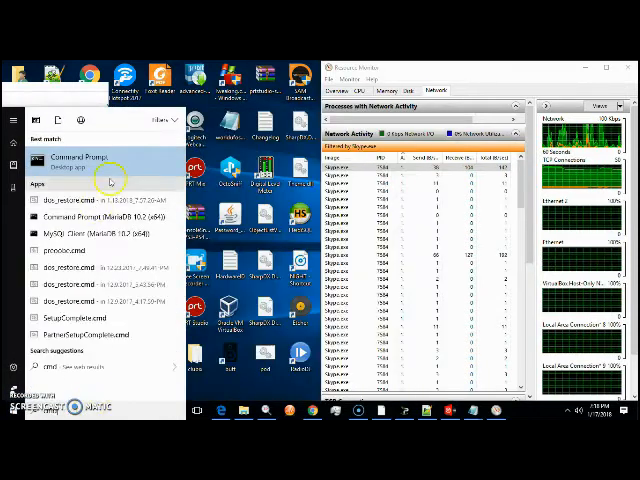
- In an administrator Command Prompt, try 'run' and get the unrecognized-command error
{"action": "left_click", "coordinate": [80, 160]}
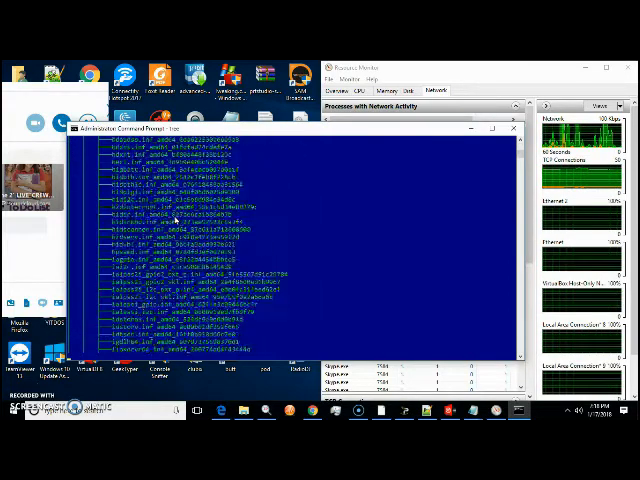
{"action": "scroll", "scroll_direction": "down", "scroll_amount": 3}
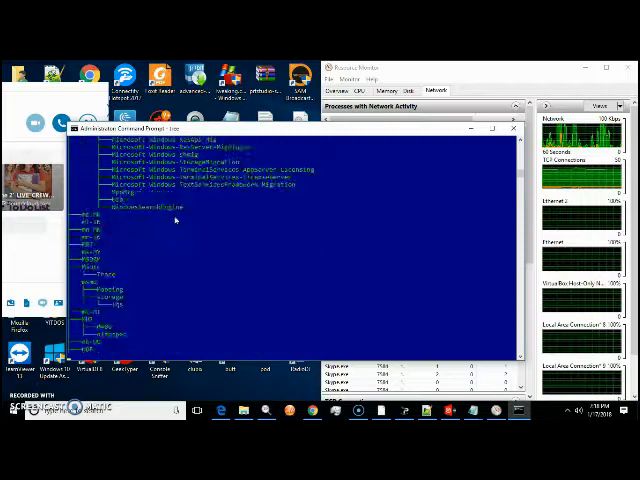
{"action": "scroll", "scroll_direction": "down", "scroll_amount": 3}
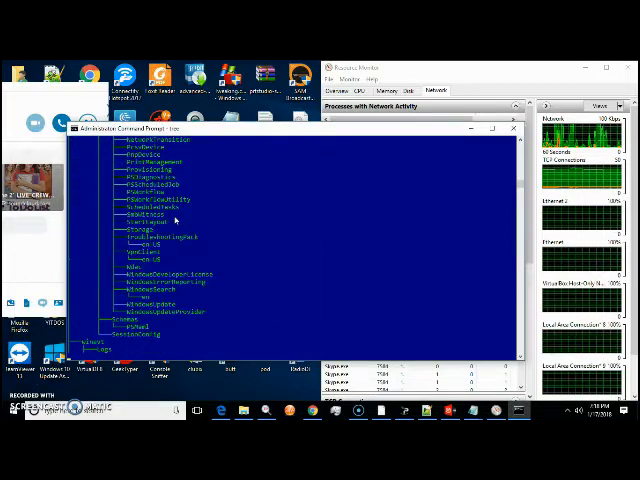
{"action": "scroll", "scroll_direction": "down", "scroll_amount": 3}
{"action": "type", "text": "run"}
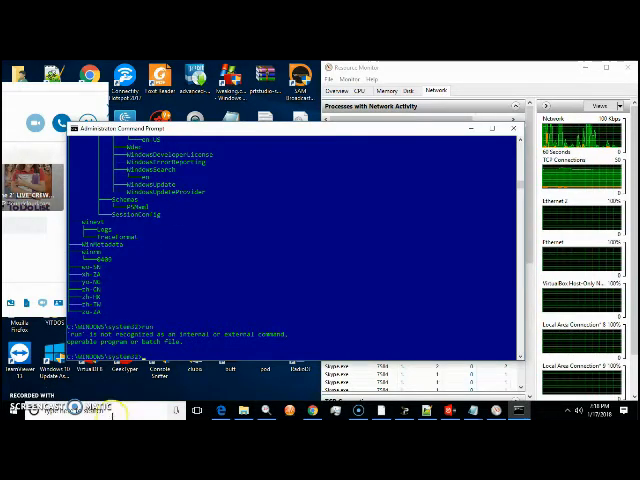
{"action": "left_click", "coordinate": [10, 410]}
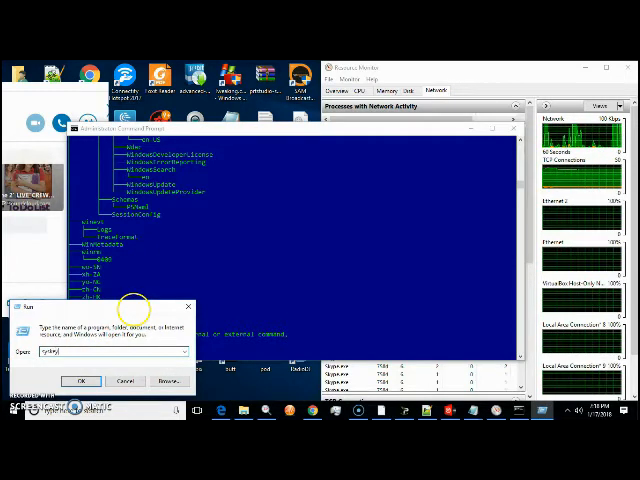
{"action": "mouse_move", "coordinate": [133, 276]}
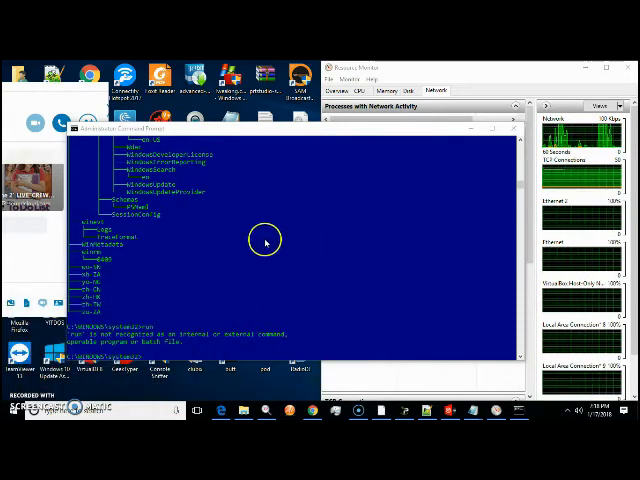
{"action": "mouse_move", "coordinate": [398, 166]}
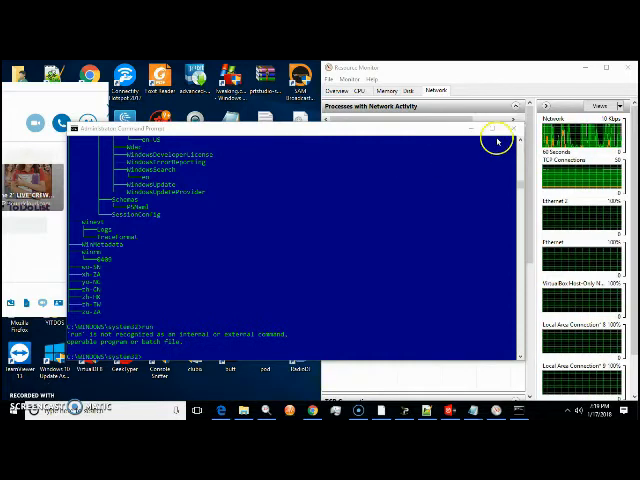
{"action": "mouse_move", "coordinate": [468, 130]}
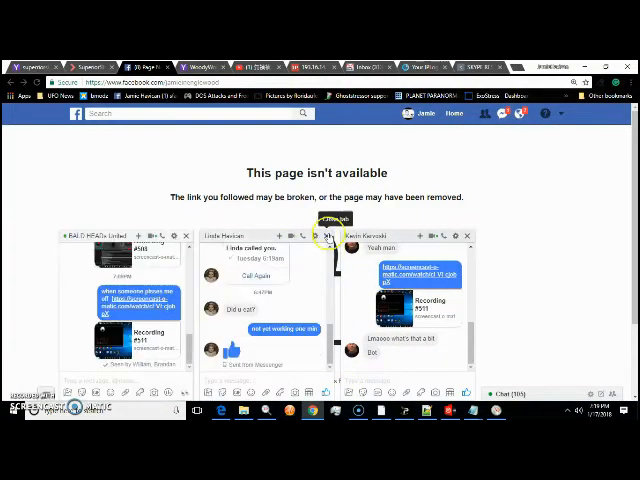
- Close two open Facebook chat windows one after another
{"action": "left_click", "coordinate": [330, 235]}
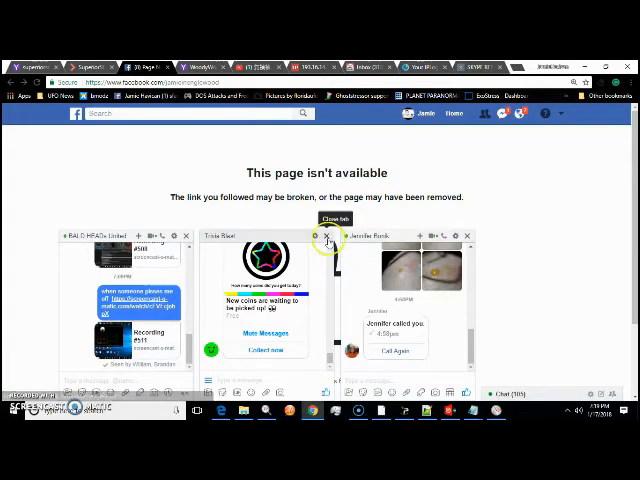
{"action": "left_click", "coordinate": [329, 236]}
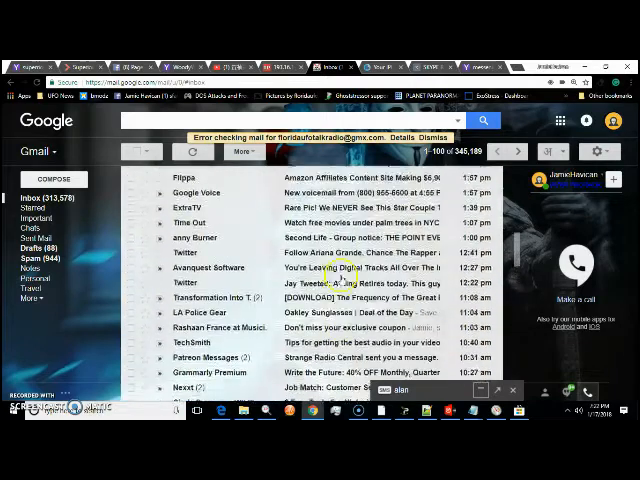
- Open the Acunetix webinar email and choose Show original from its actions menu
{"action": "scroll", "scroll_direction": "down", "scroll_amount": 3}
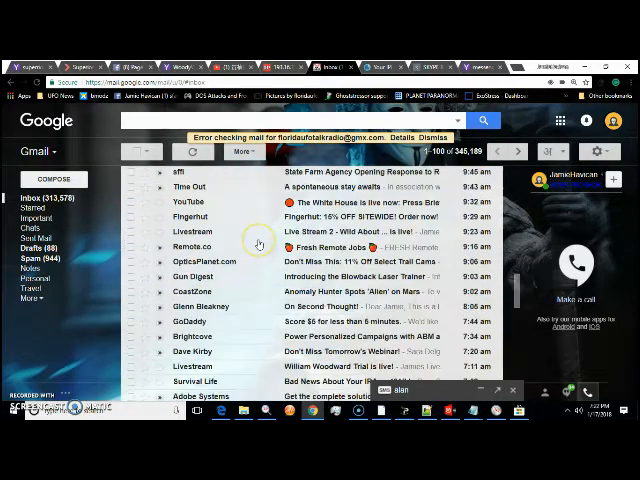
{"action": "scroll", "scroll_direction": "down", "scroll_amount": 3}
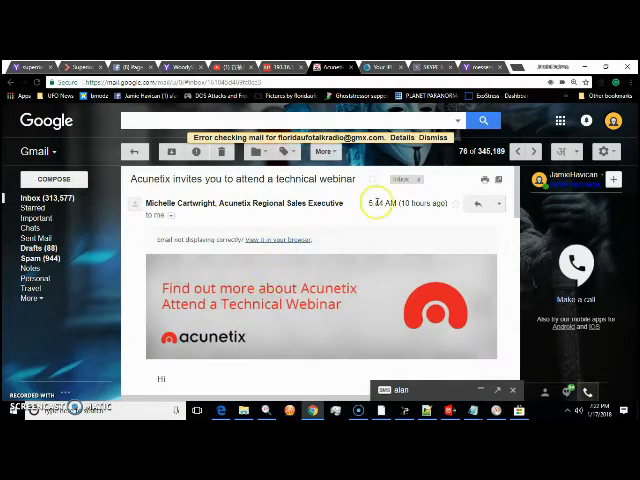
{"action": "left_click", "coordinate": [497, 205]}
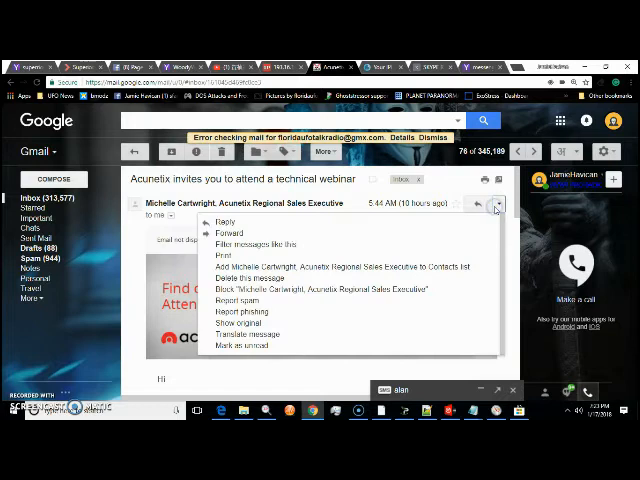
{"action": "left_click", "coordinate": [234, 322]}
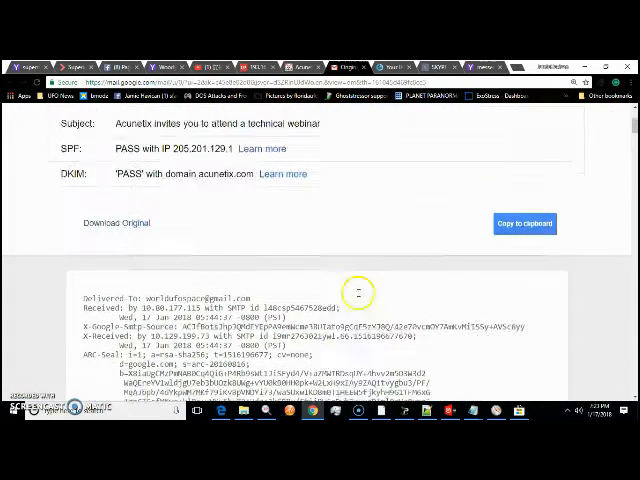
- Scroll the Acunetix headers, then search Yahoo for 'email ip header trace' to reach TraceEmail
{"action": "scroll", "scroll_direction": "down", "scroll_amount": 3}
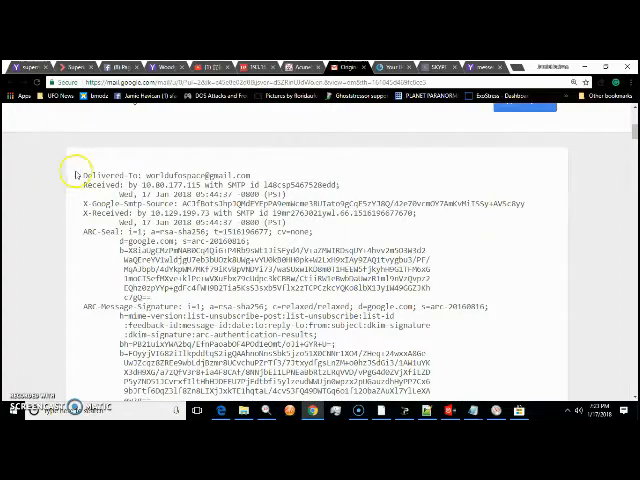
{"action": "scroll", "scroll_direction": "down", "scroll_amount": 3}
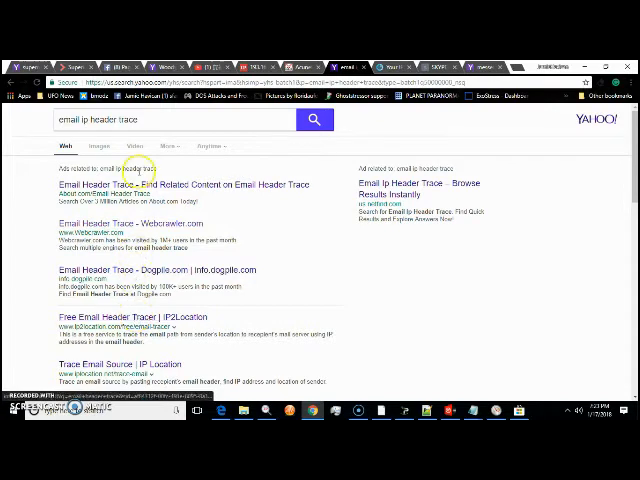
{"action": "scroll", "scroll_direction": "down", "scroll_amount": 3}
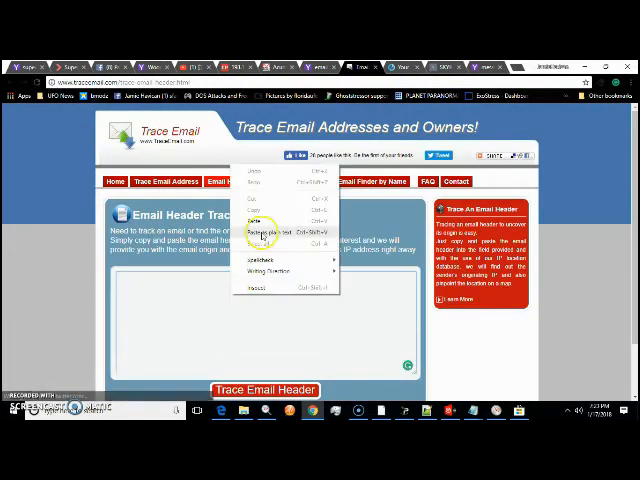
- Paste the Acunetix header into TraceEmail and trace it to 205.201.129.1 in Atlanta, Georgia
{"action": "left_click", "coordinate": [262, 231]}
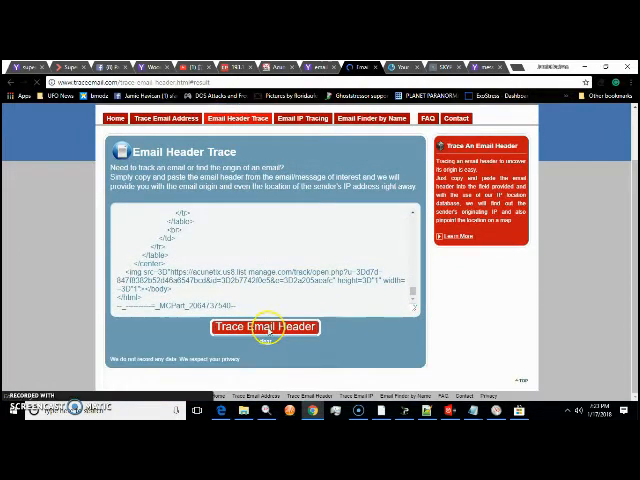
{"action": "left_click", "coordinate": [264, 327]}
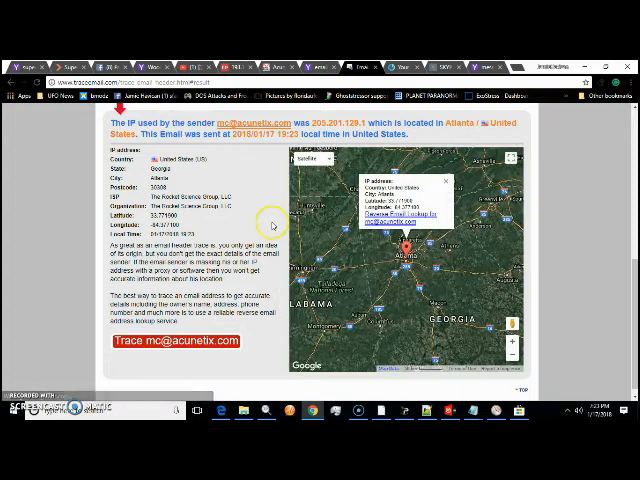
{"action": "mouse_move", "coordinate": [246, 205]}
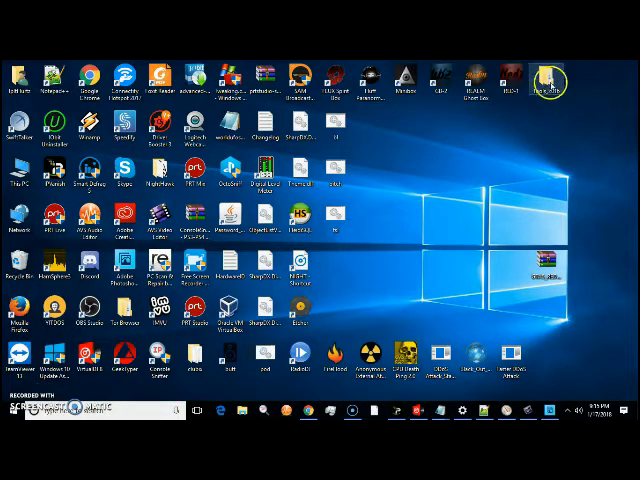
{"action": "mouse_move", "coordinate": [578, 64]}
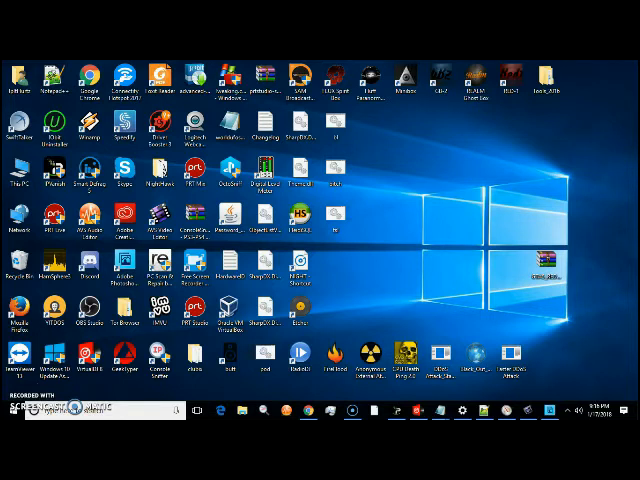
{"action": "mouse_move", "coordinate": [567, 68]}
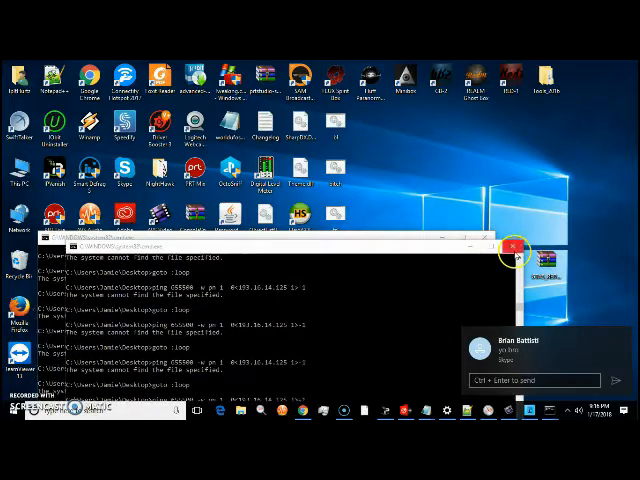
- Close the looping ping batch console that reported missing-file errors
{"action": "left_click", "coordinate": [513, 246]}
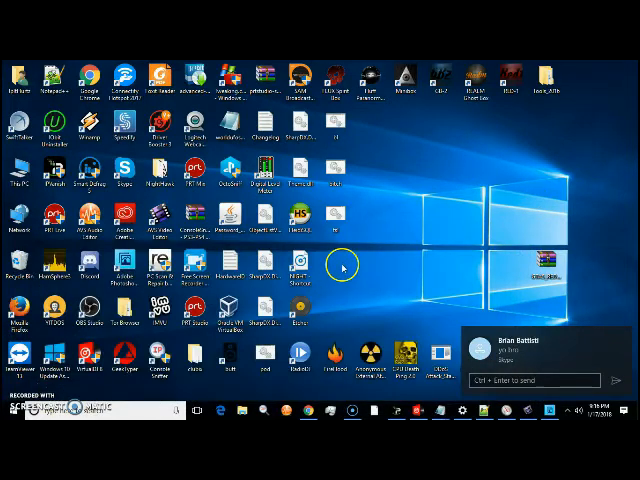